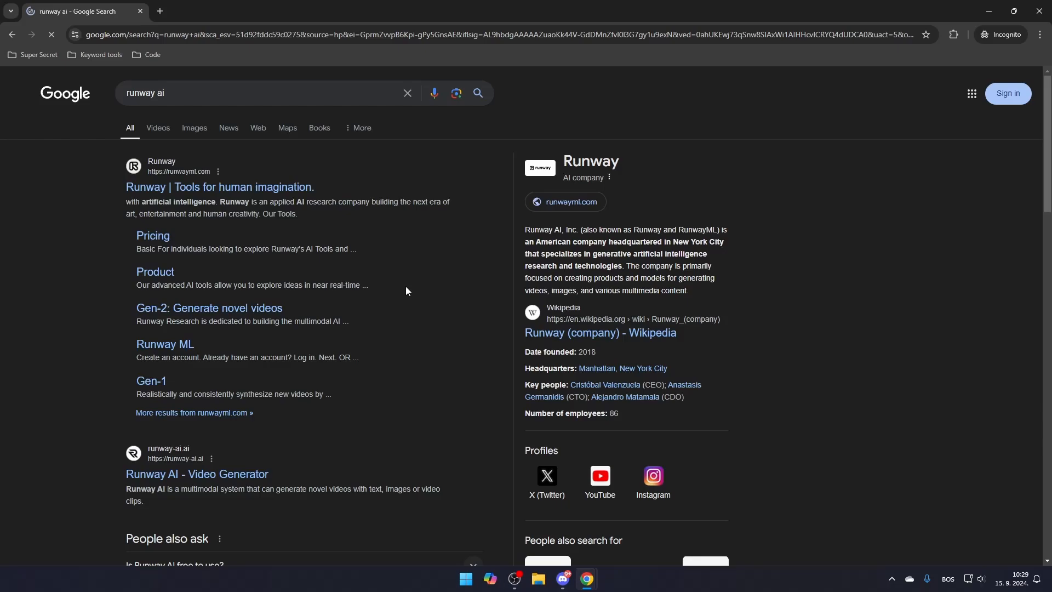
mouse_move(303, 191)
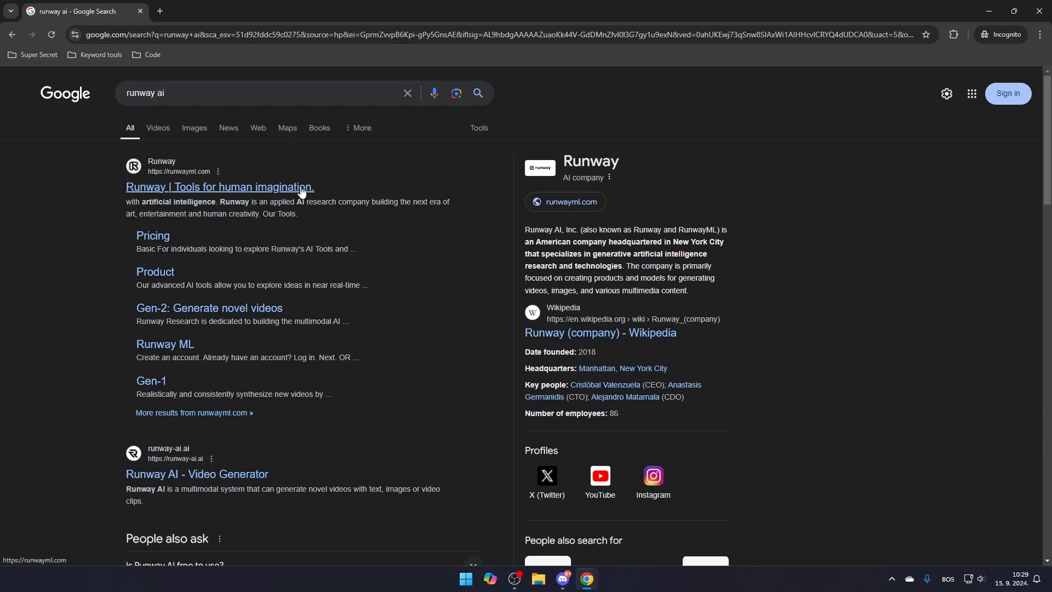
mouse_move(284, 196)
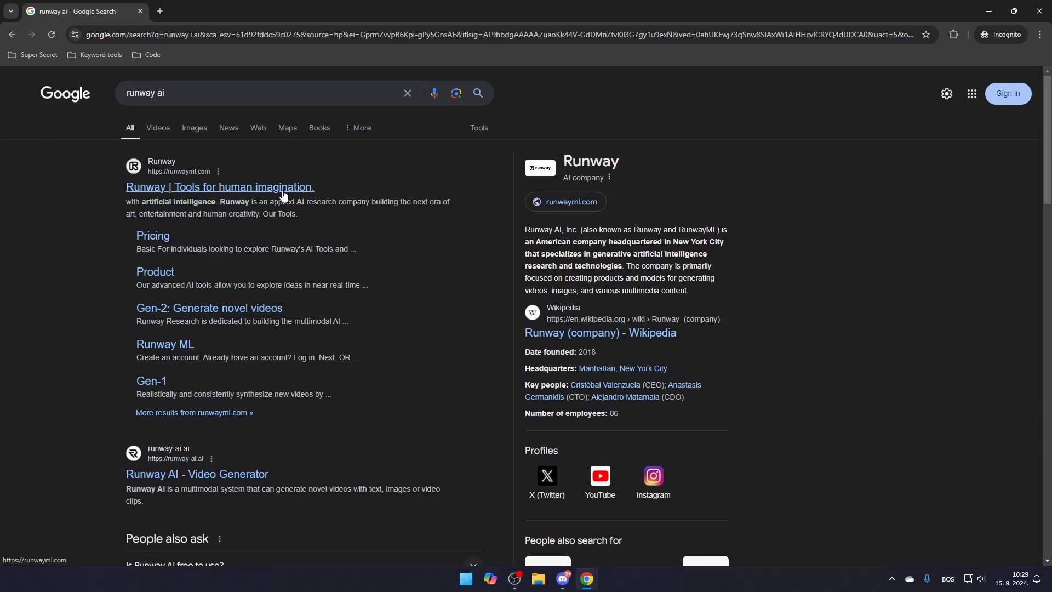
- Go to runwayml.com via the 'Runway | Tools for human imagination.' search result
click(220, 186)
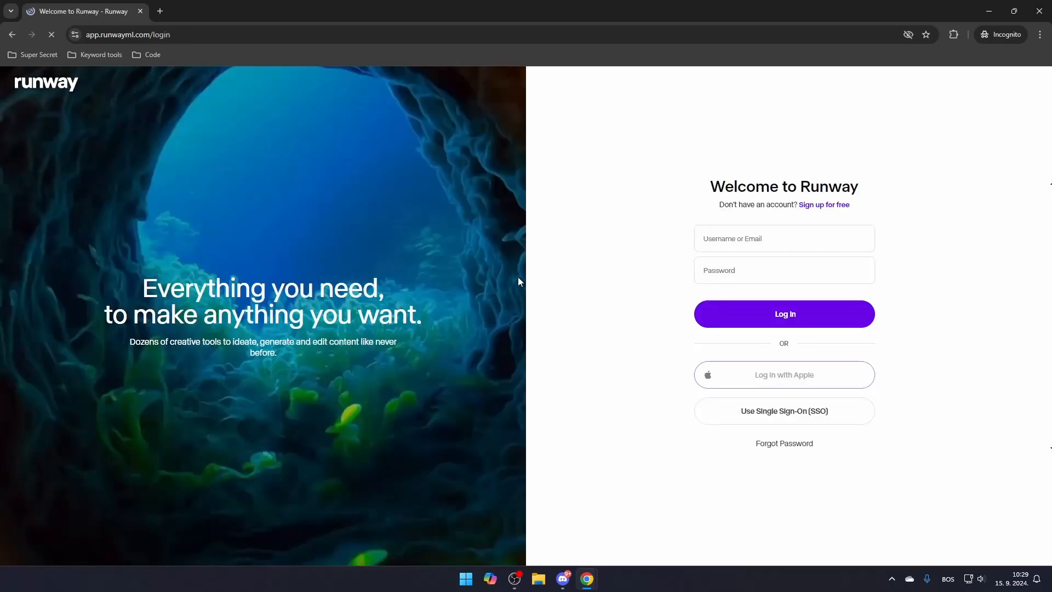
- Log in to the Runway account to reach the Home dashboard
click(784, 313)
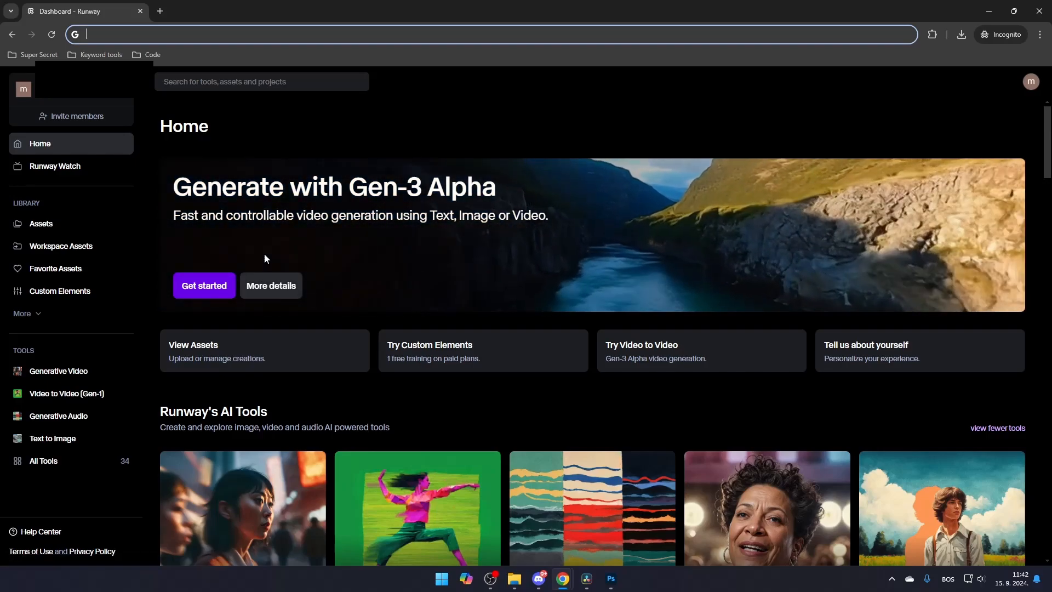
- Choose the anime nature image from Assets as first frame and accept the 1280x768 crop
scroll(down, 3)
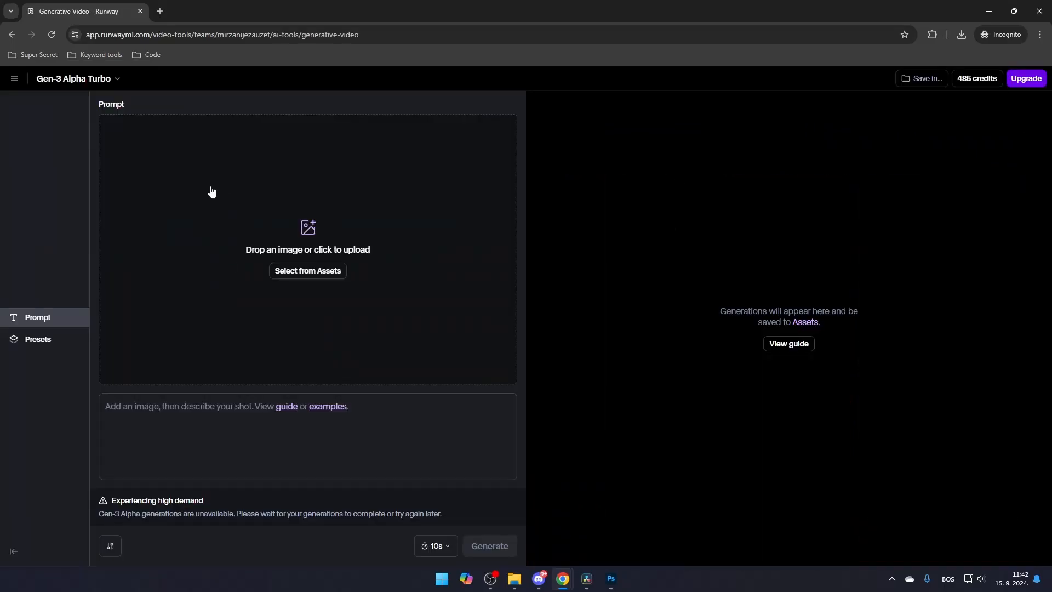
mouse_move(305, 230)
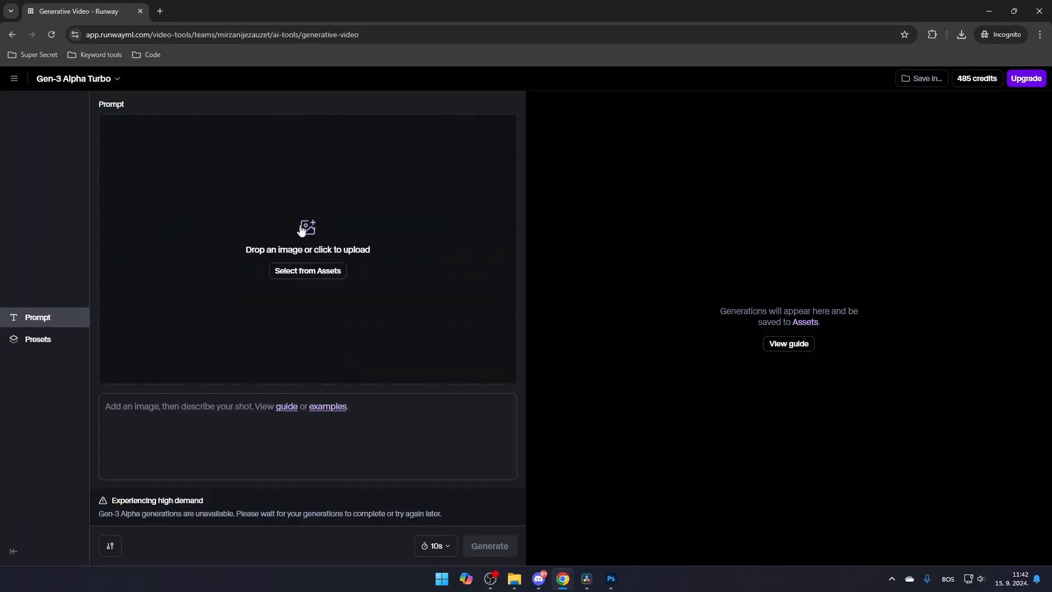
mouse_move(343, 256)
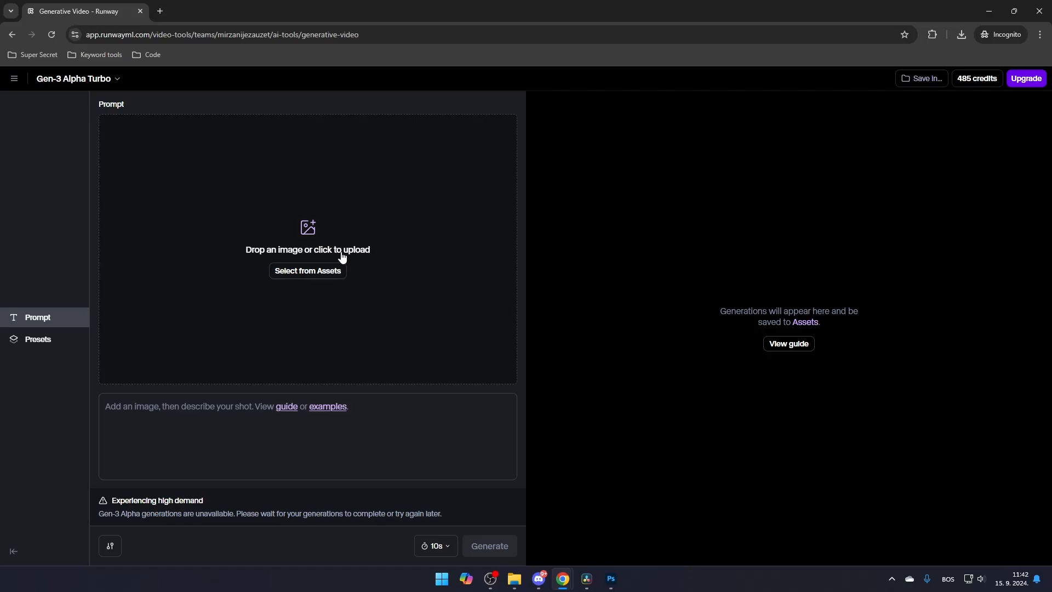
mouse_move(307, 278)
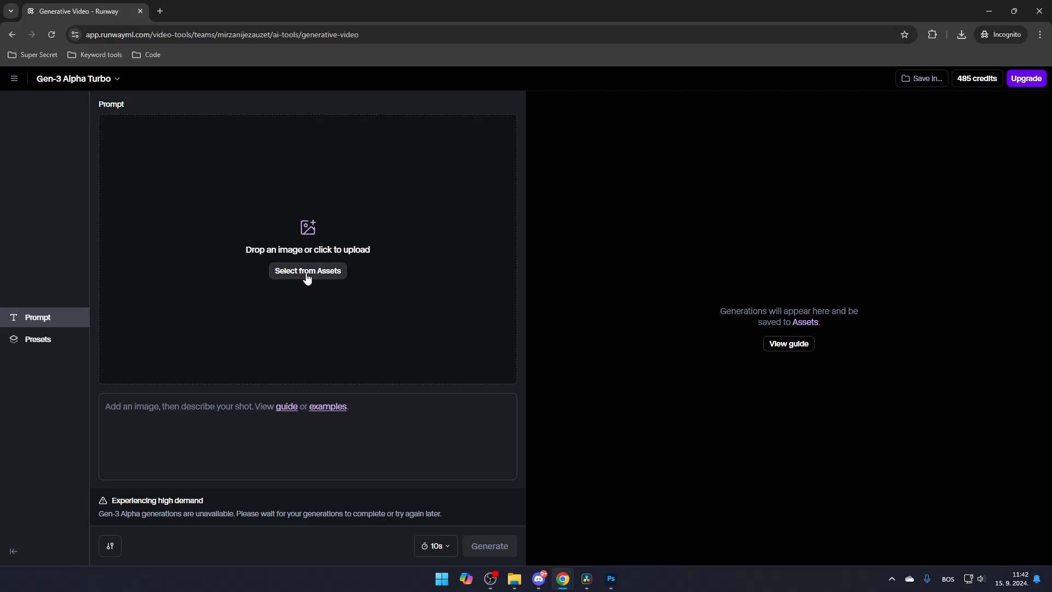
click(306, 271)
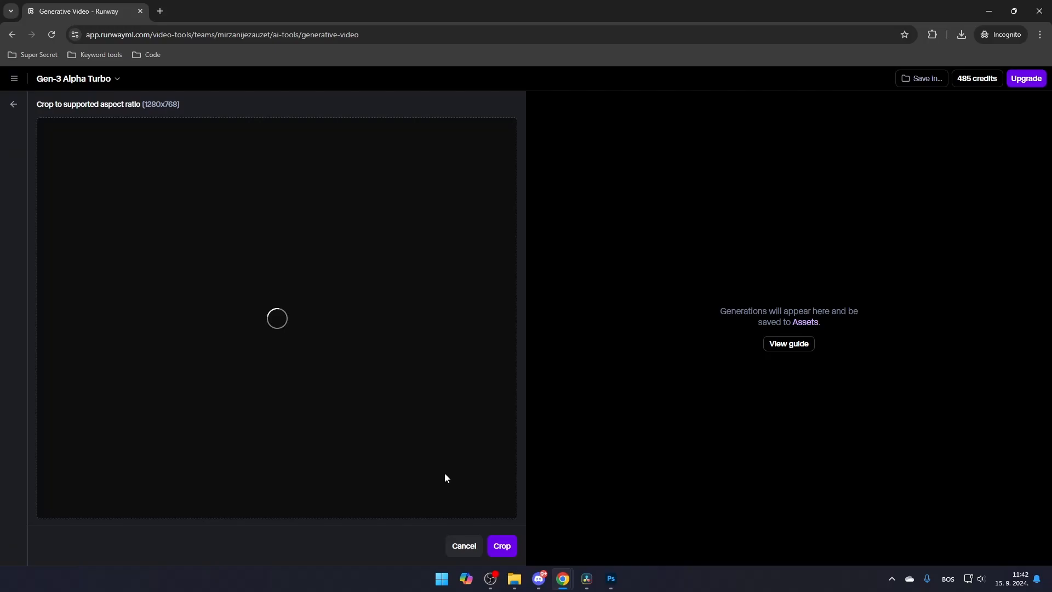
click(502, 546)
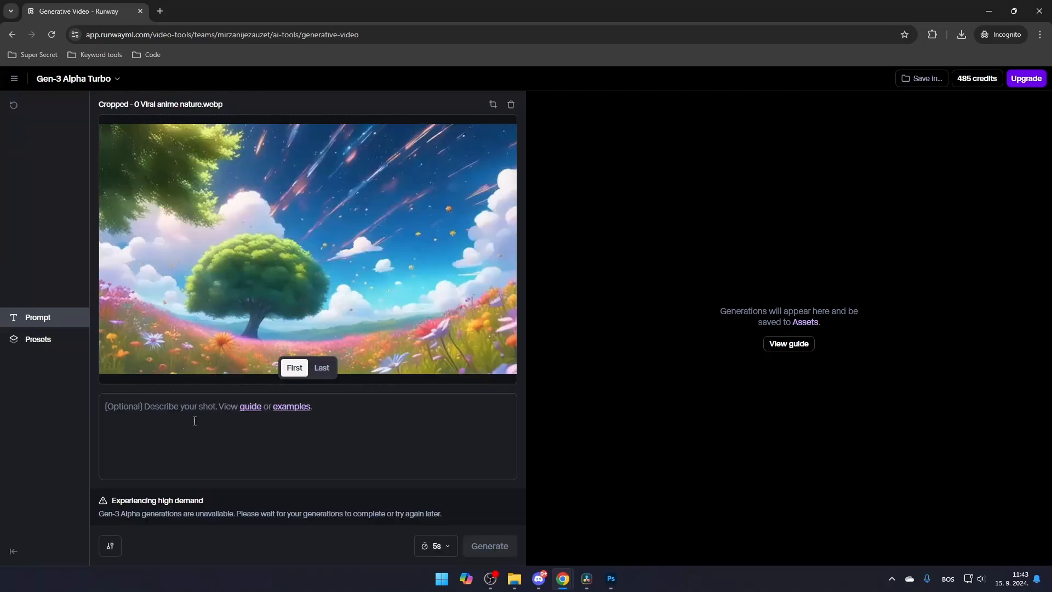
mouse_move(225, 419)
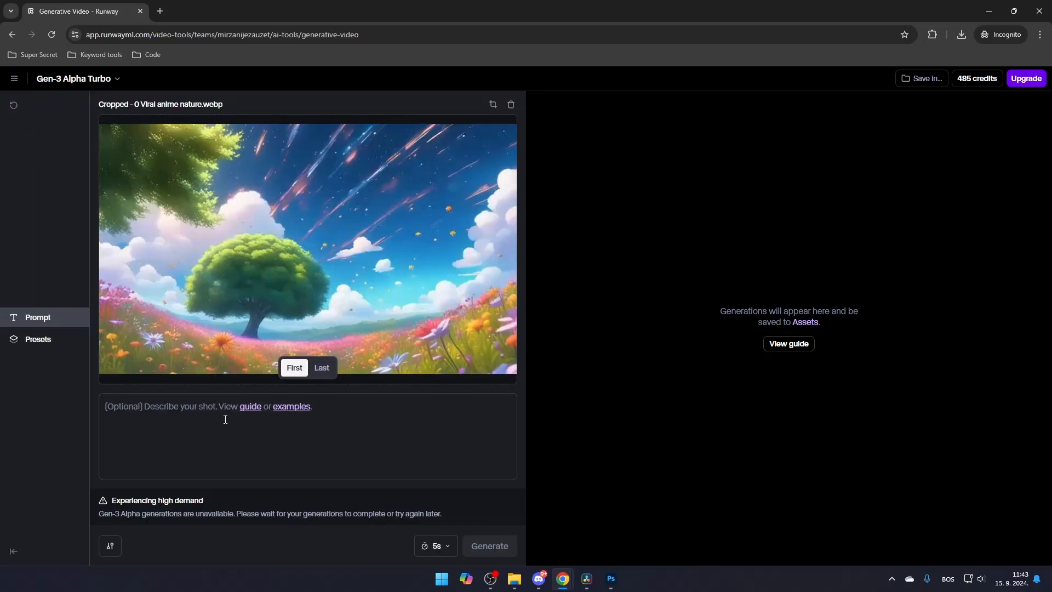
mouse_move(249, 434)
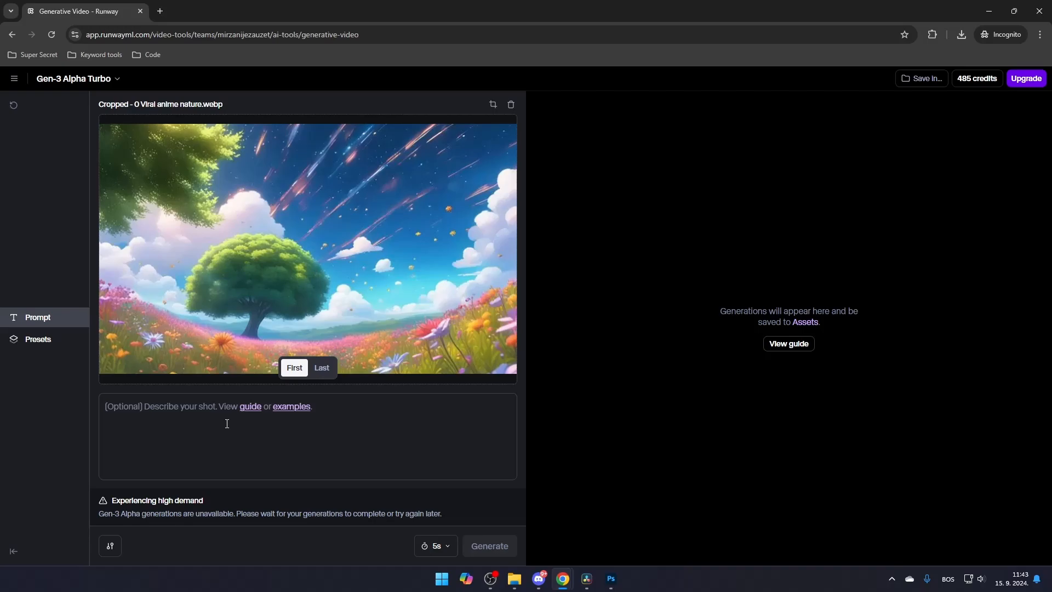
mouse_move(223, 410)
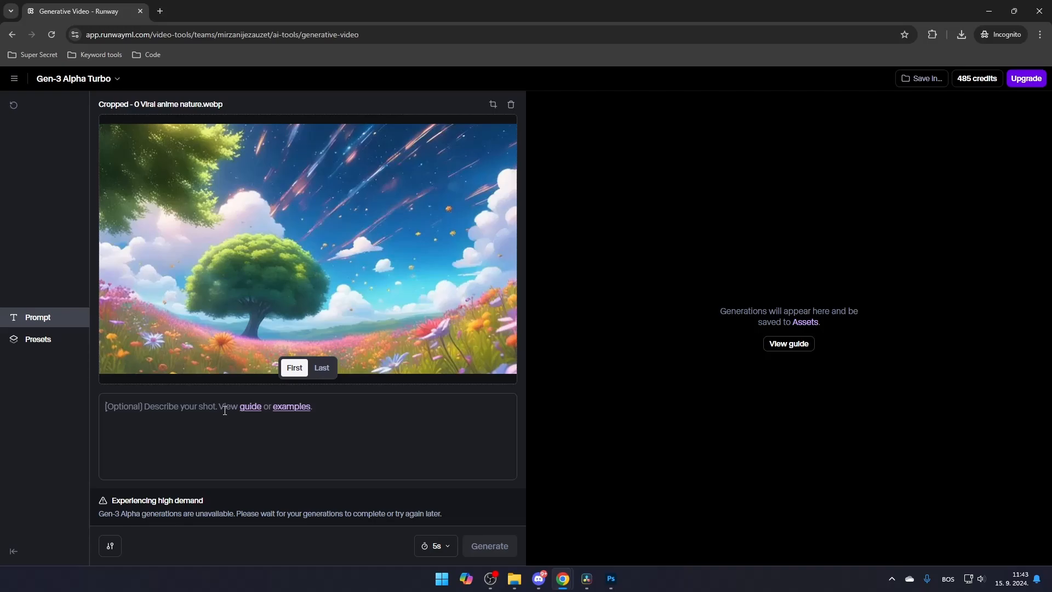
mouse_move(254, 410)
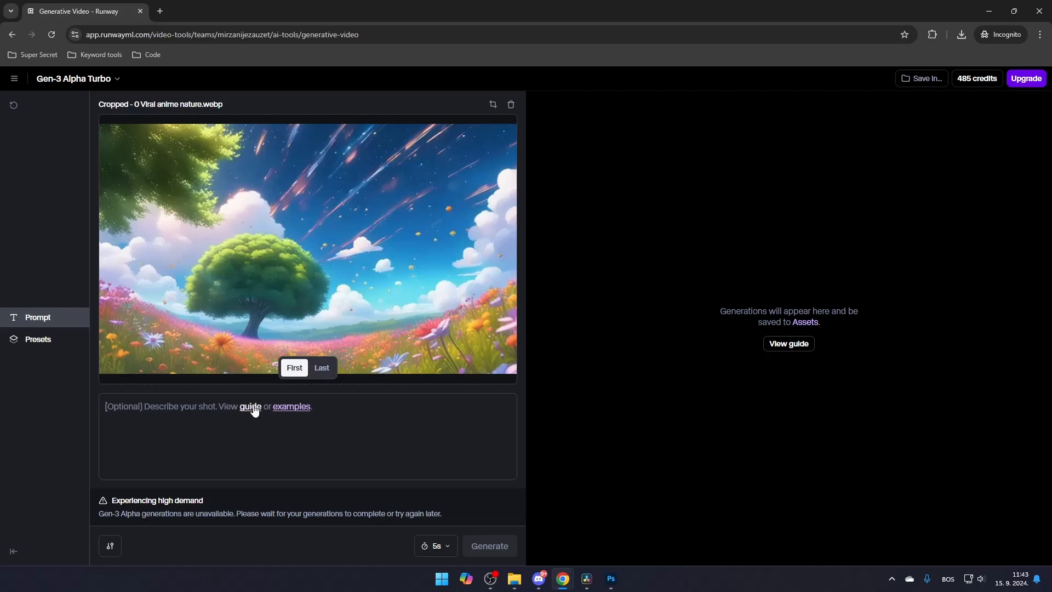
- Read the Gen-3 Alpha prompting guide down to the Image + Text Base Prompt section
click(250, 406)
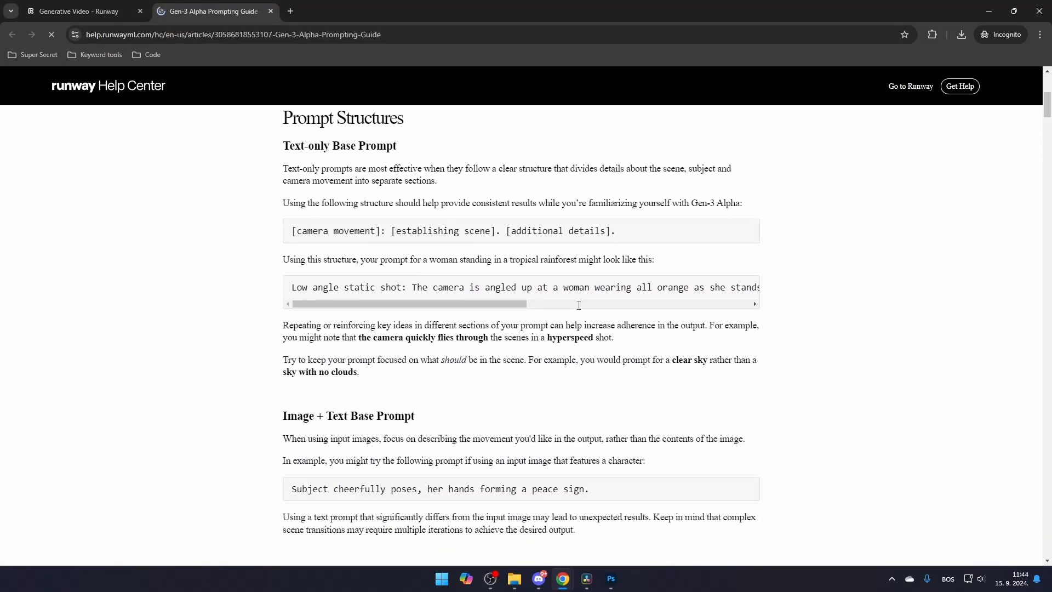
scroll(down, 3)
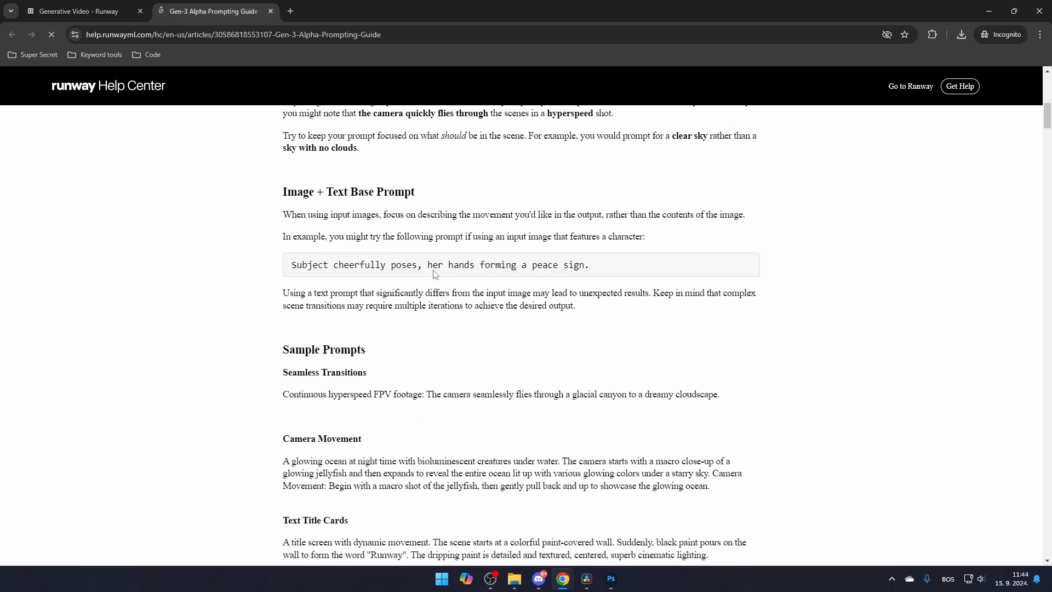
- Return to the Generative Video tab and browse the prompt Presets list
click(78, 11)
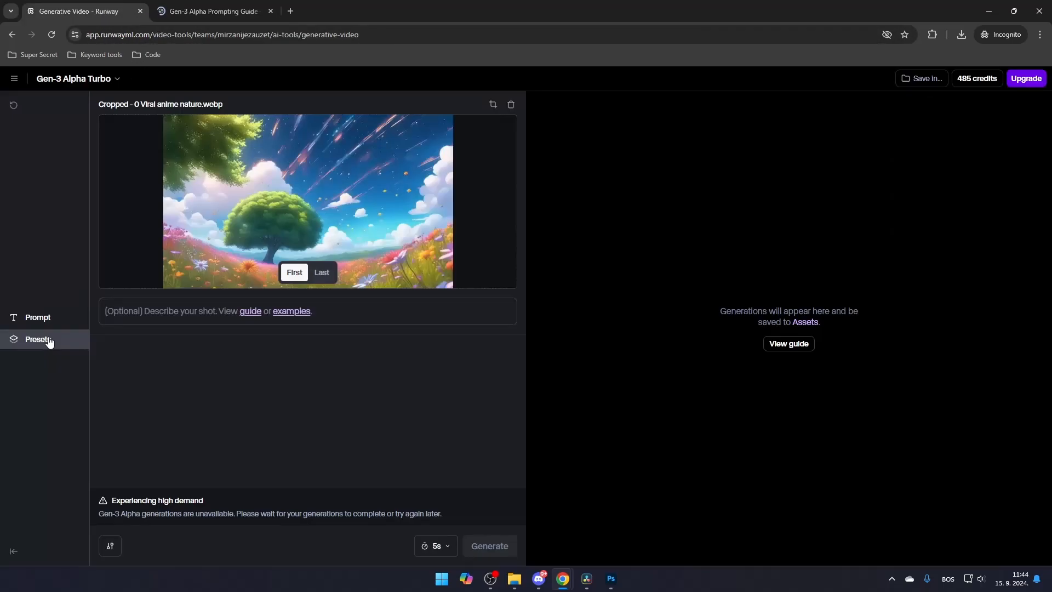
click(39, 340)
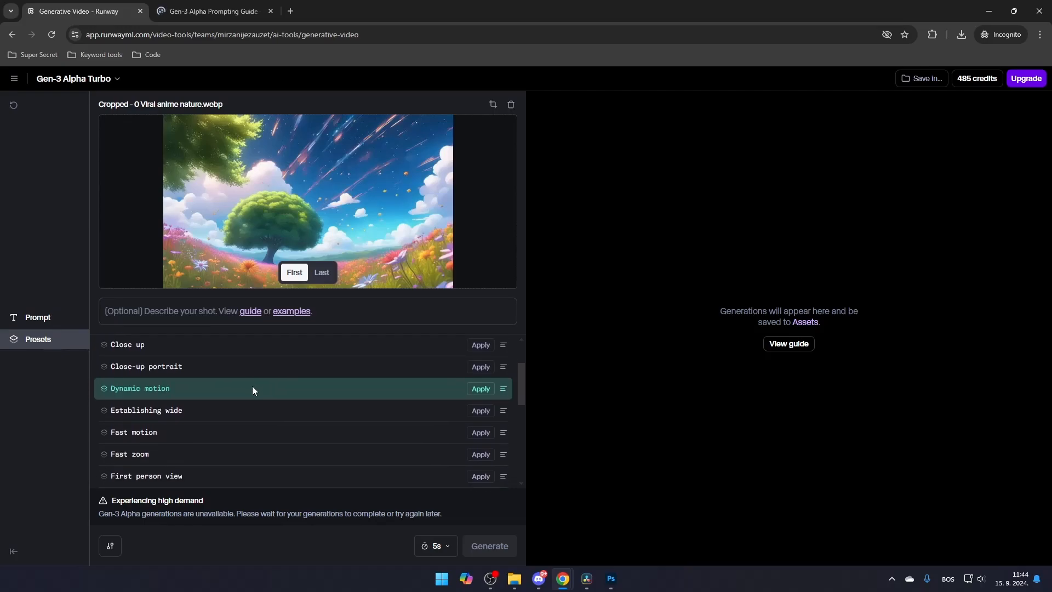
scroll(down, 3)
text(Shooting stars and)
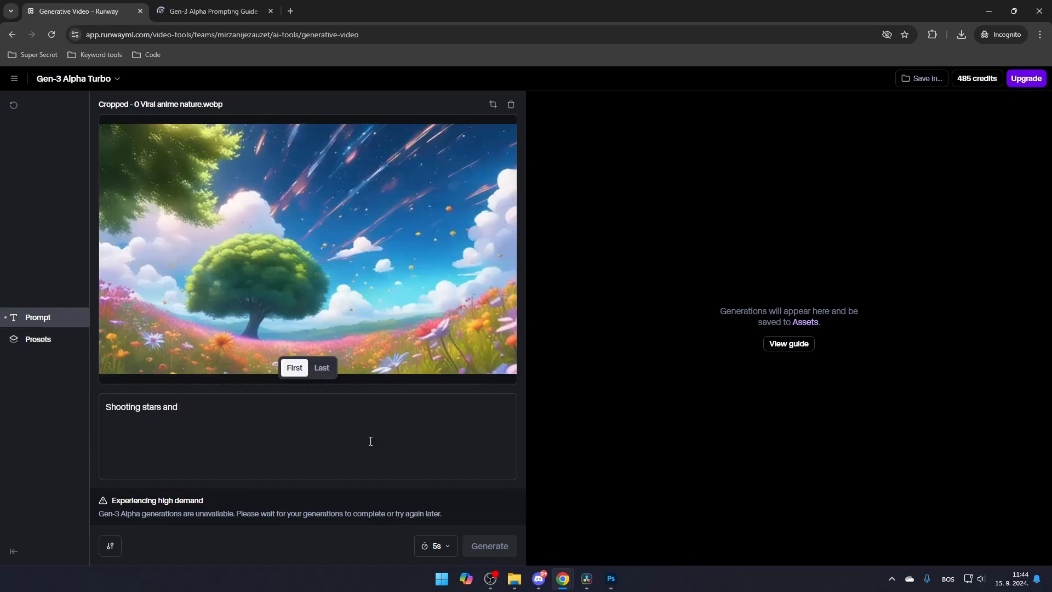
- Change the prompt to 'Shooting stars with a gentle wind blowing.'
key(Backspace)
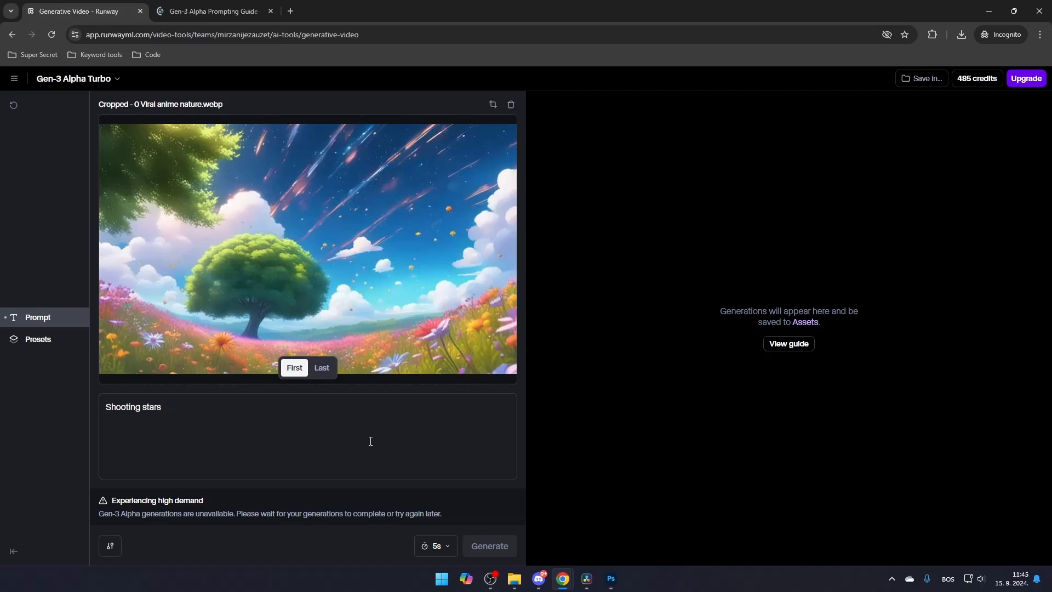
text(with a gentle wind)
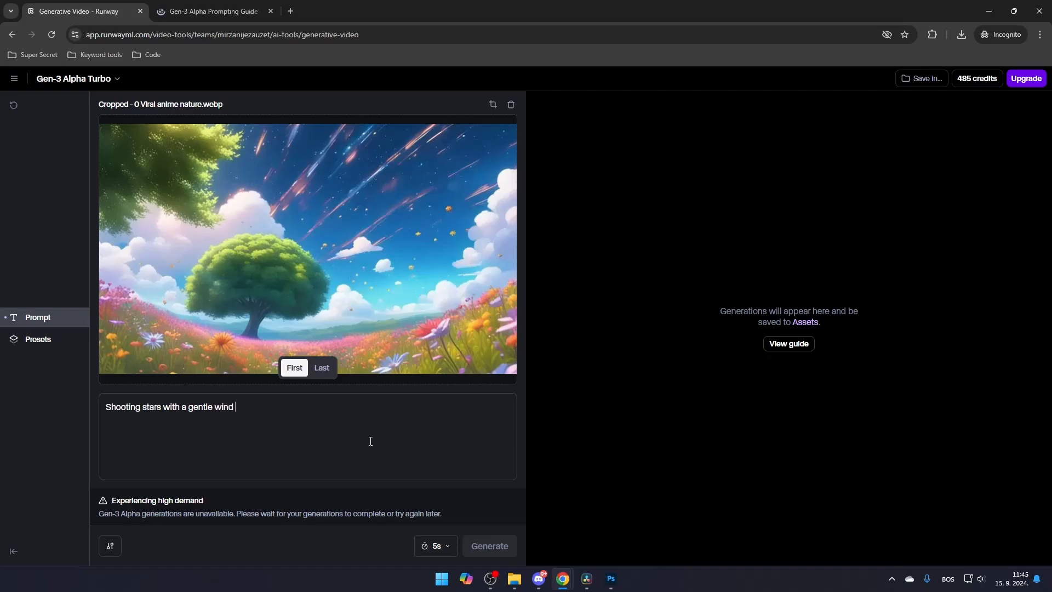
text(blowing)
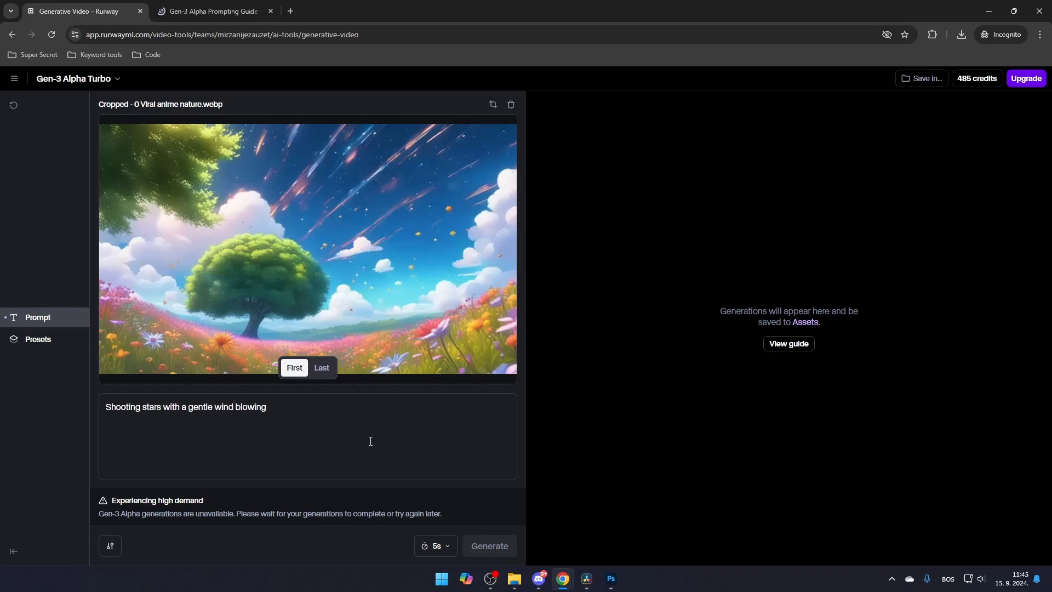
text(.)
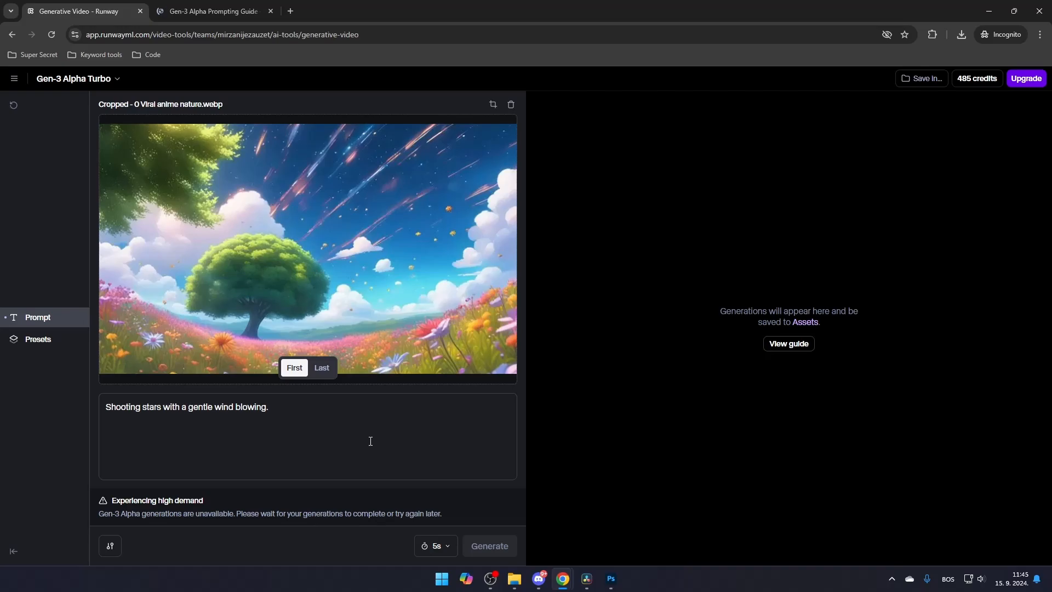
mouse_move(489, 545)
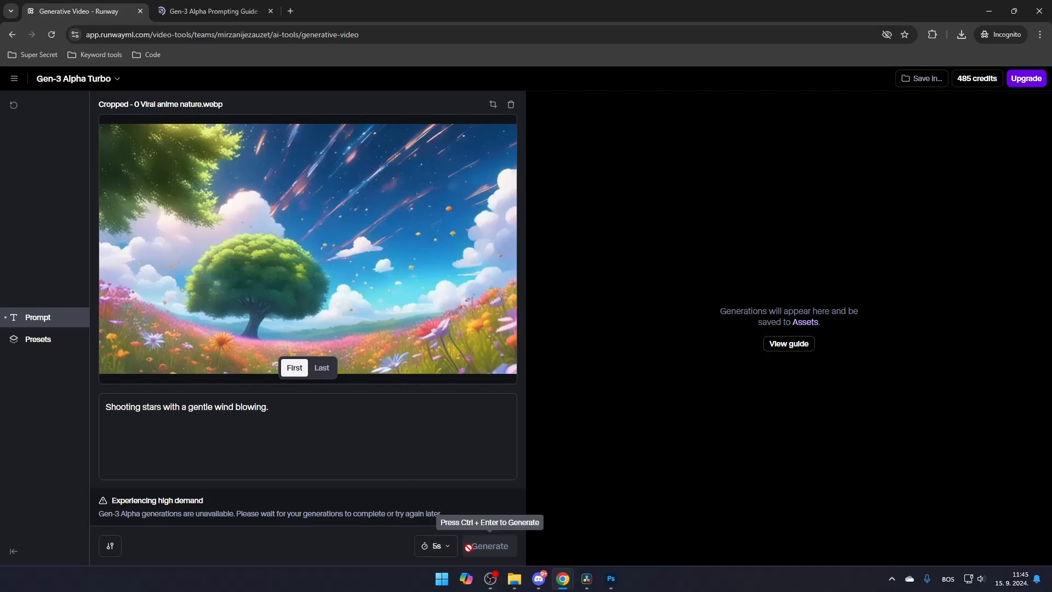